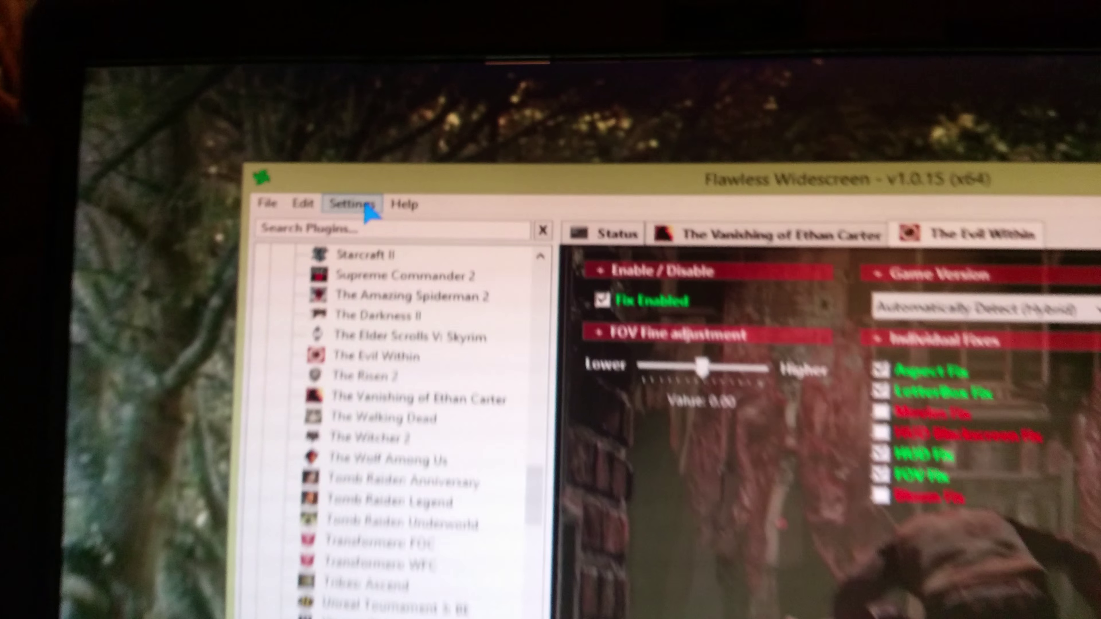
Uncheck Enable Display Detection Override in Settings > Configuration and save the changes.
click(351, 204)
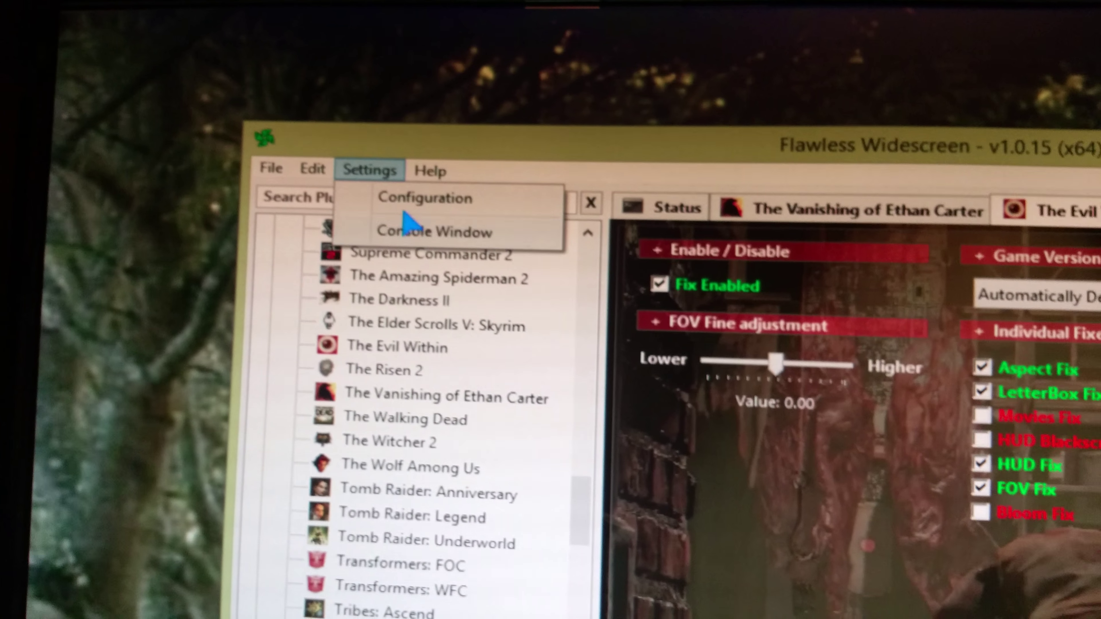
click(425, 197)
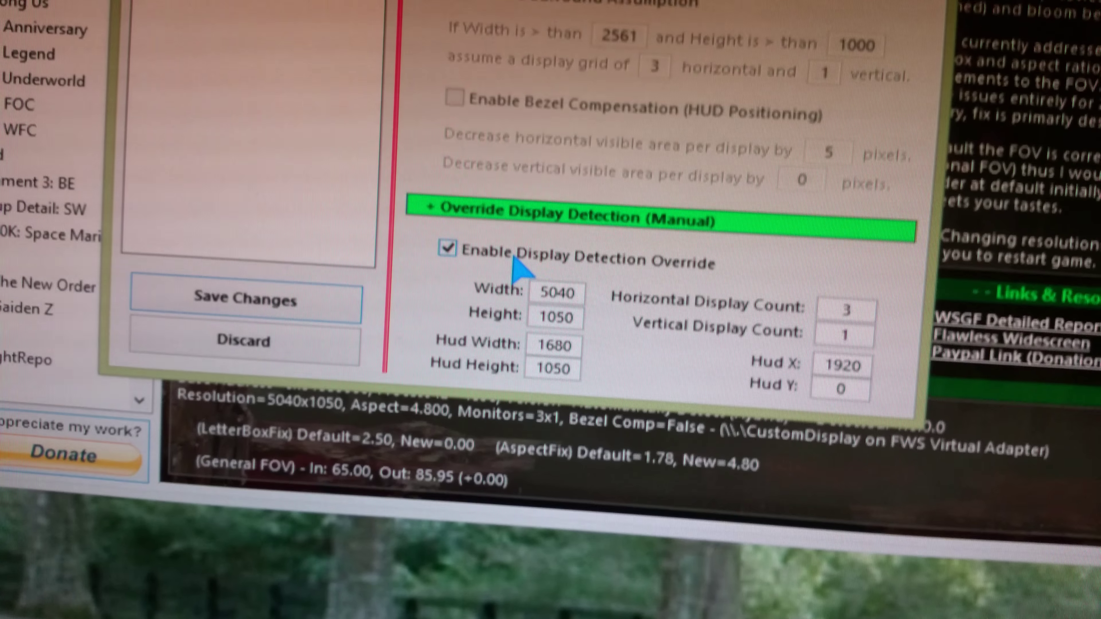
click(447, 248)
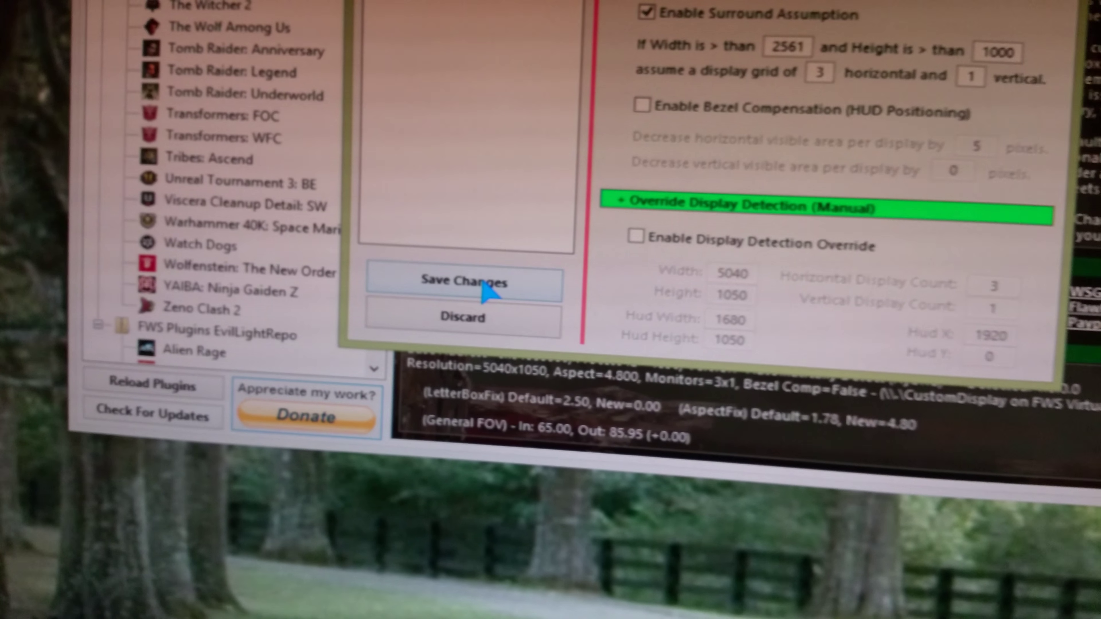
click(463, 282)
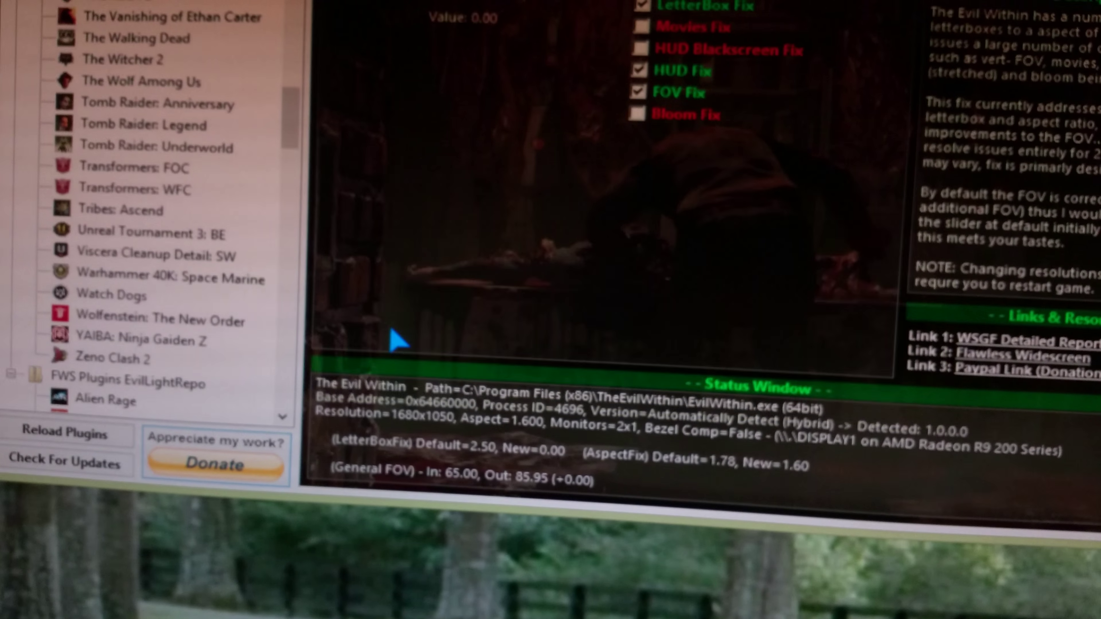